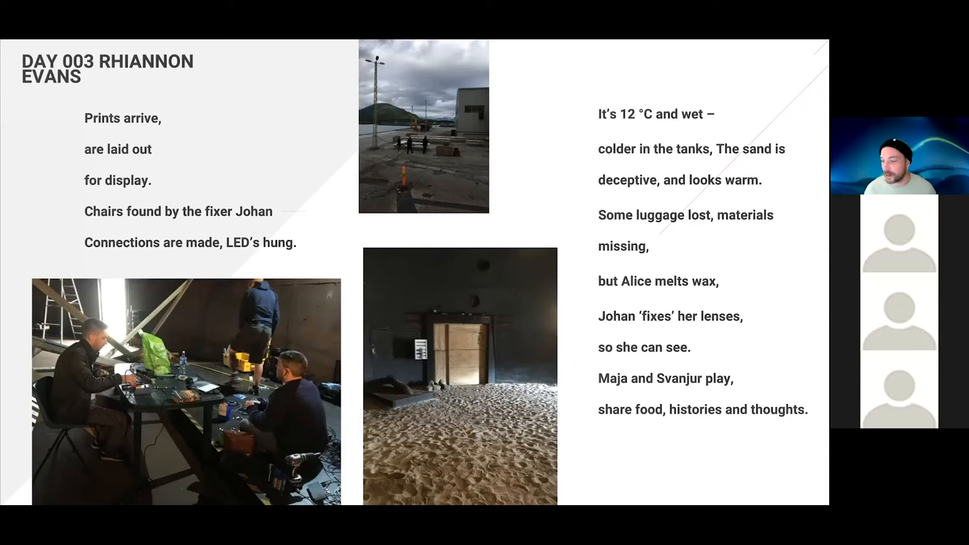
Advance the shared Day 003 slideshow to the slide on changing plans and slow material transfer
{"action": "key", "text": "Right"}
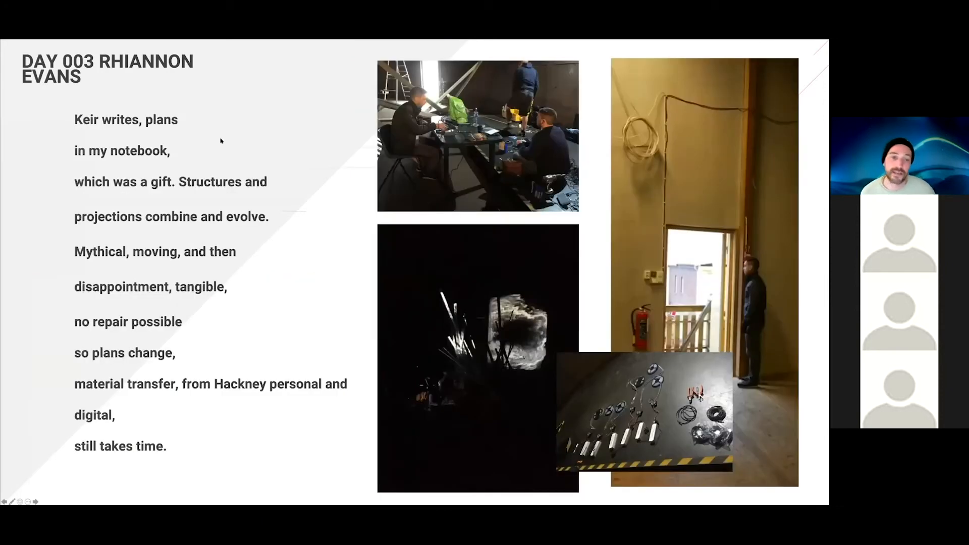